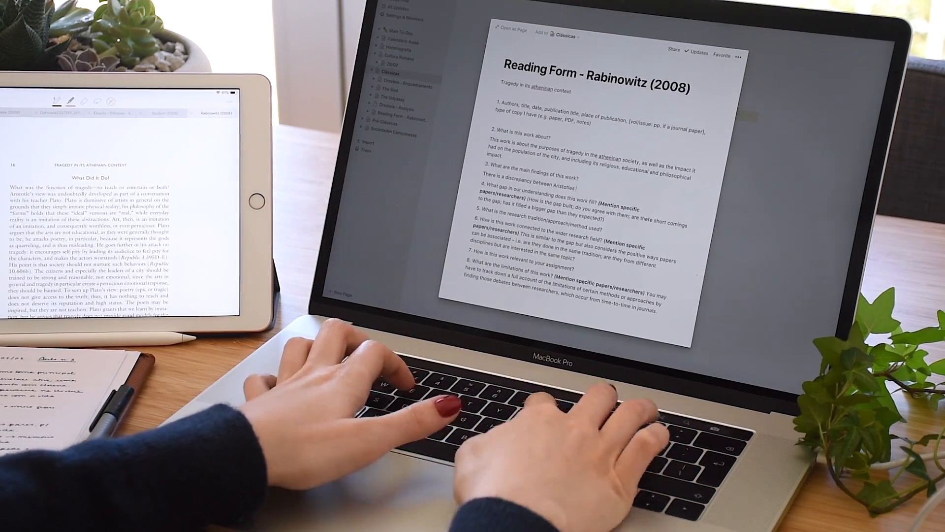
- Write that Aristotle (in Politics) and Plato differ, Plato seeing tragedy as educational and therefore "inferior"
type("(in Politics) and Plato's understanding of trady")
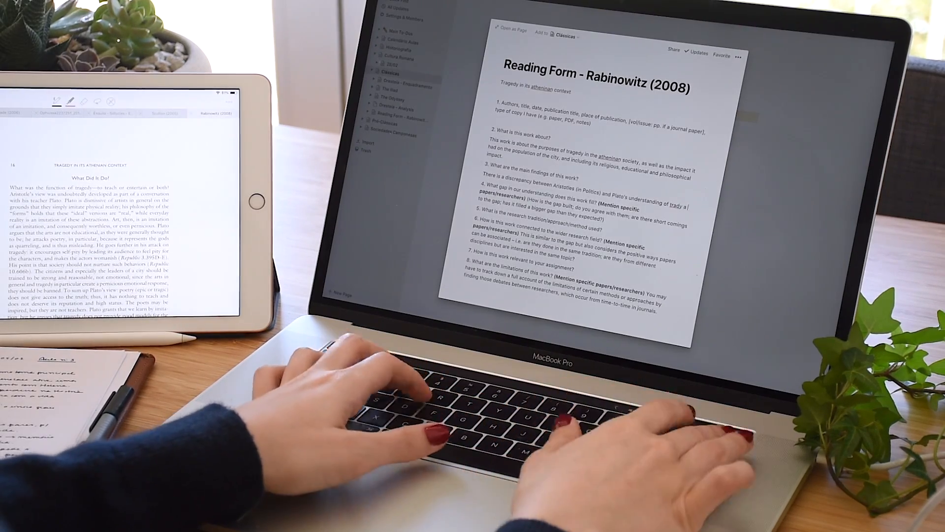
type("as an educational tool. While Plato believes that tragedy does not reflect the facts as it i")
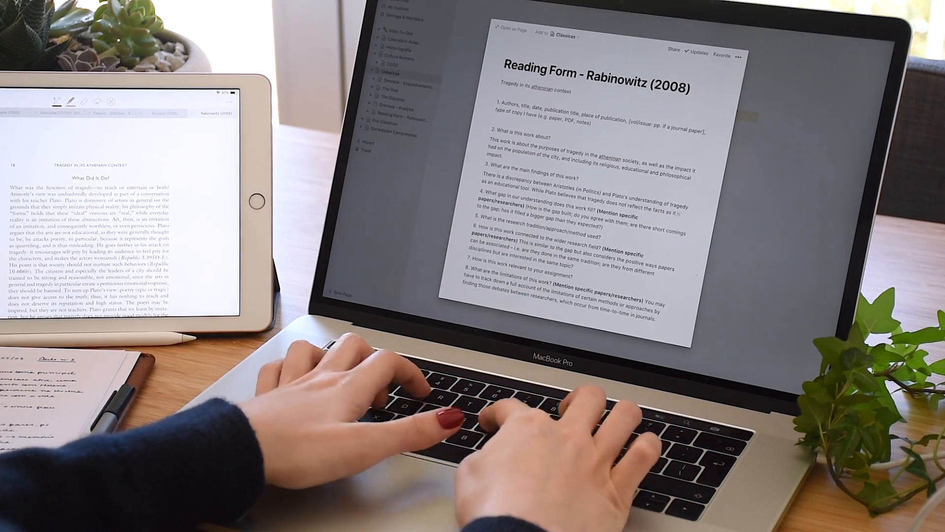
type("should and therefore is \"inferior\"")
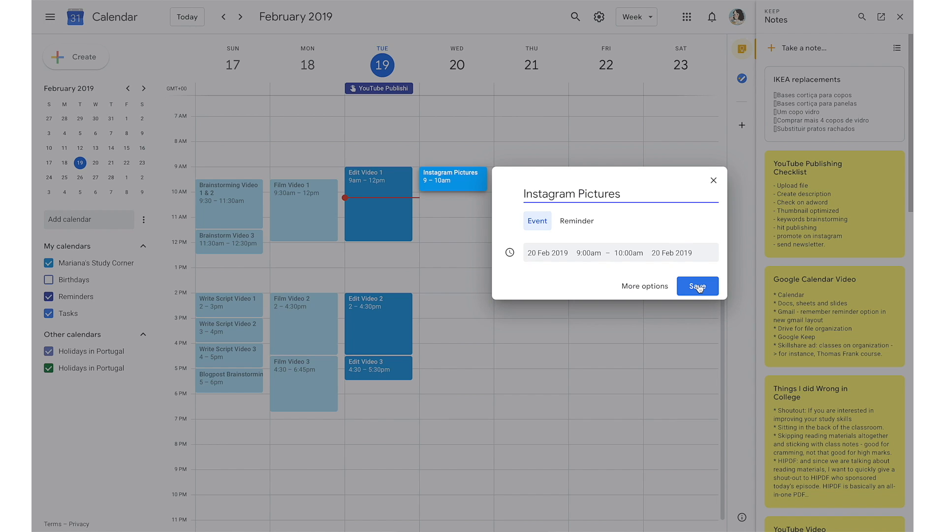
- Save Instagram Pictures and title the 10:30 event 'Instagram Shoutouts + Scheduling'
left_click(697, 285)
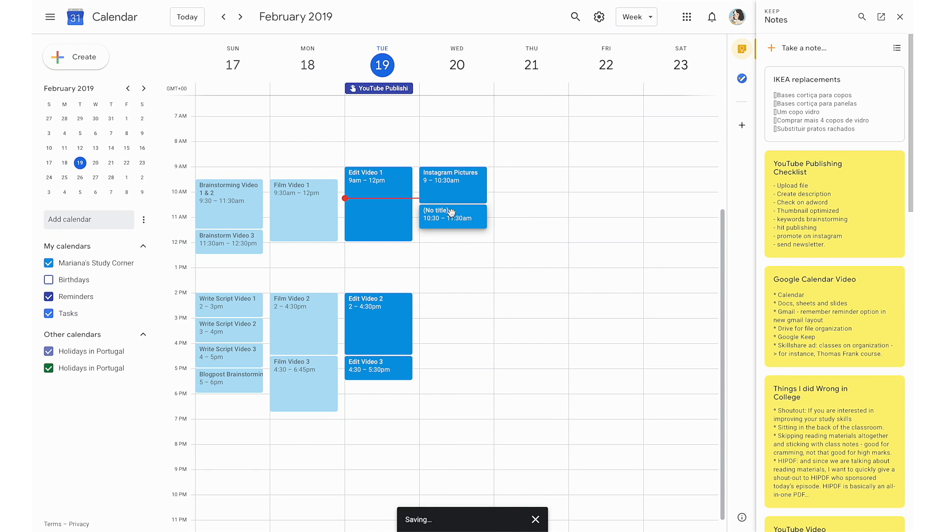
left_click(453, 216)
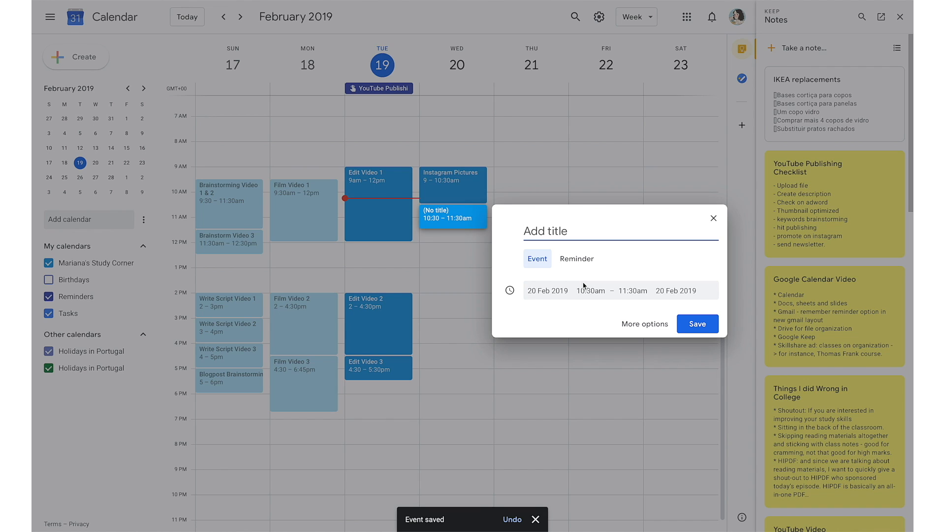
type("Instagram Sh")
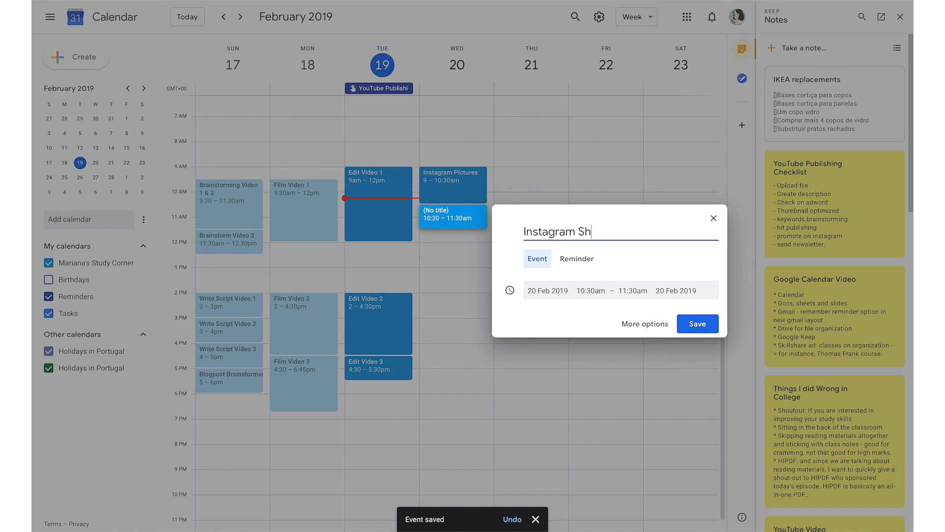
type("outouts")
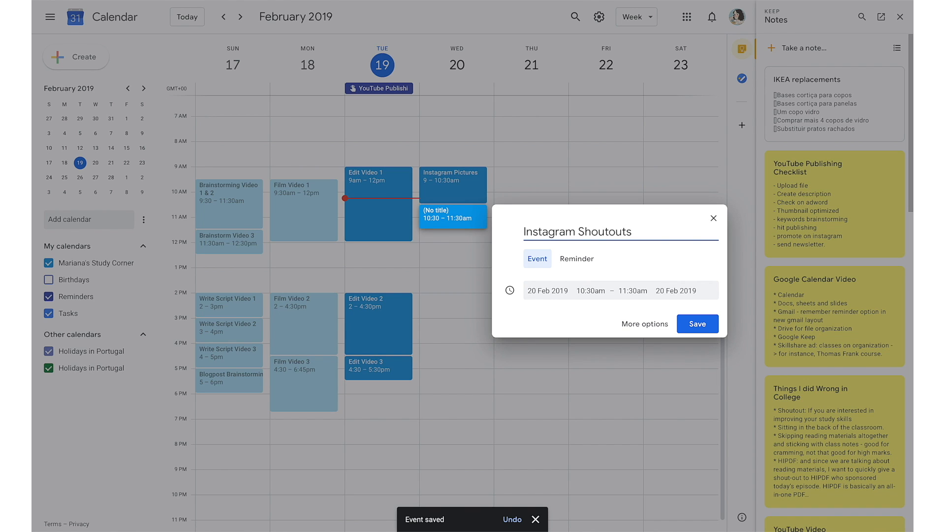
type("+ Scheduli")
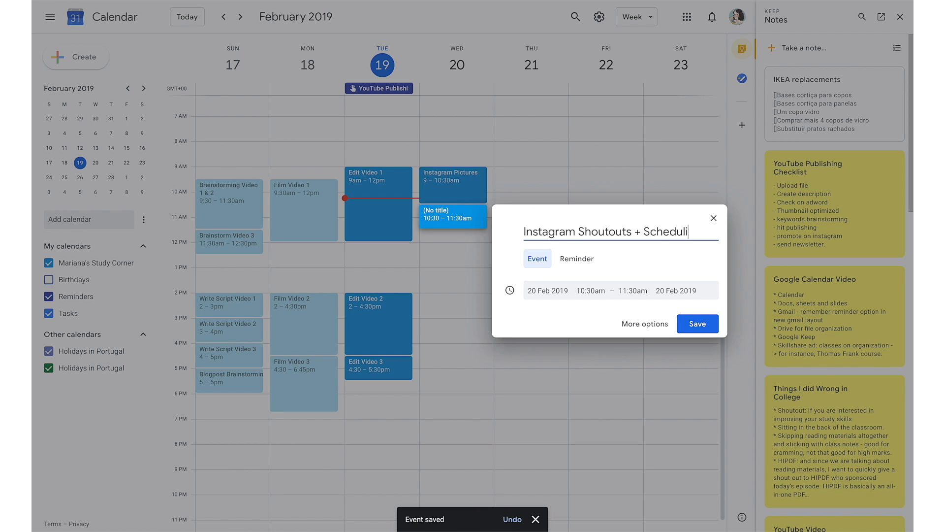
- Save the Instagram Shoutouts event and keep its edits rather than discarding
left_click(697, 323)
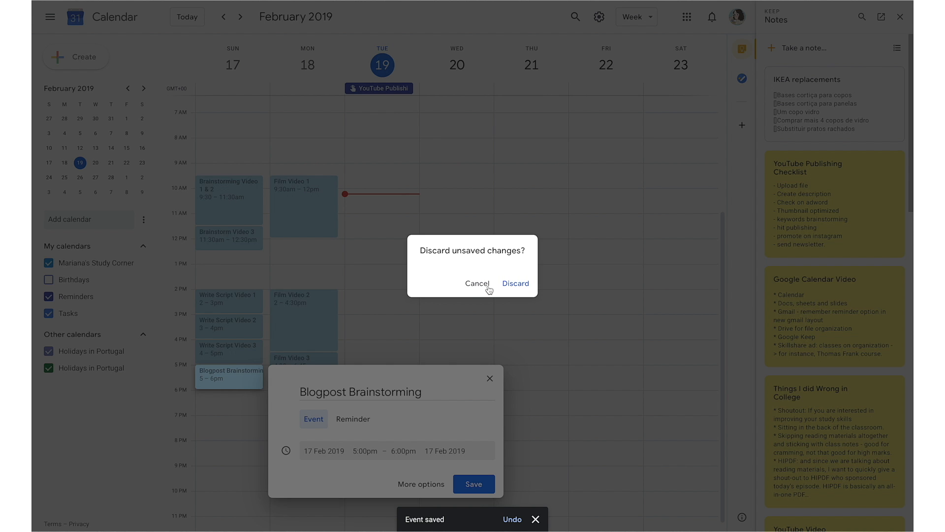
left_click(516, 283)
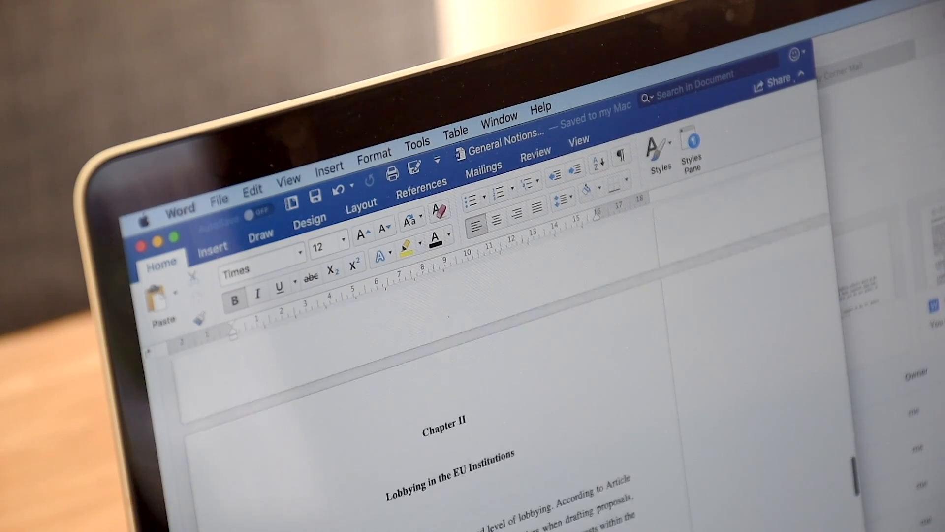
- Select Chapter I's overview paragraph and show the Shading colour palette
scroll("down", 3)
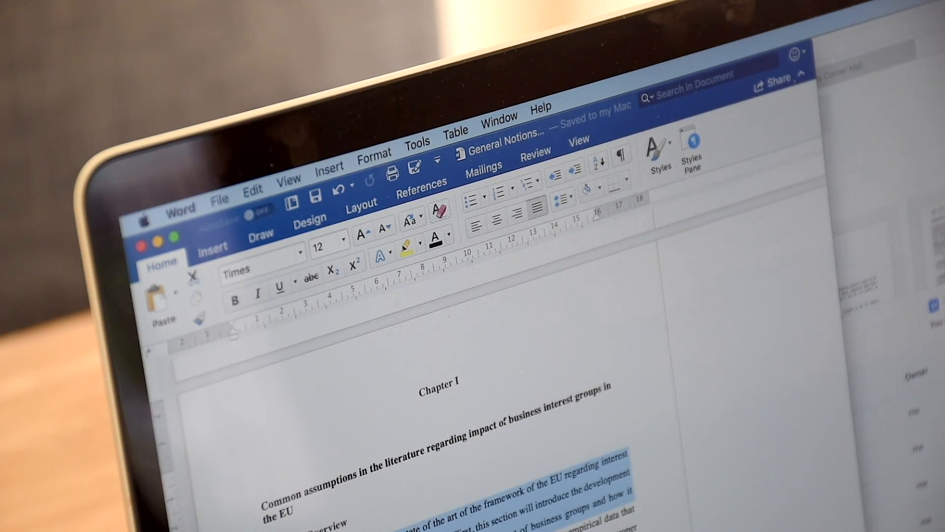
left_click(607, 189)
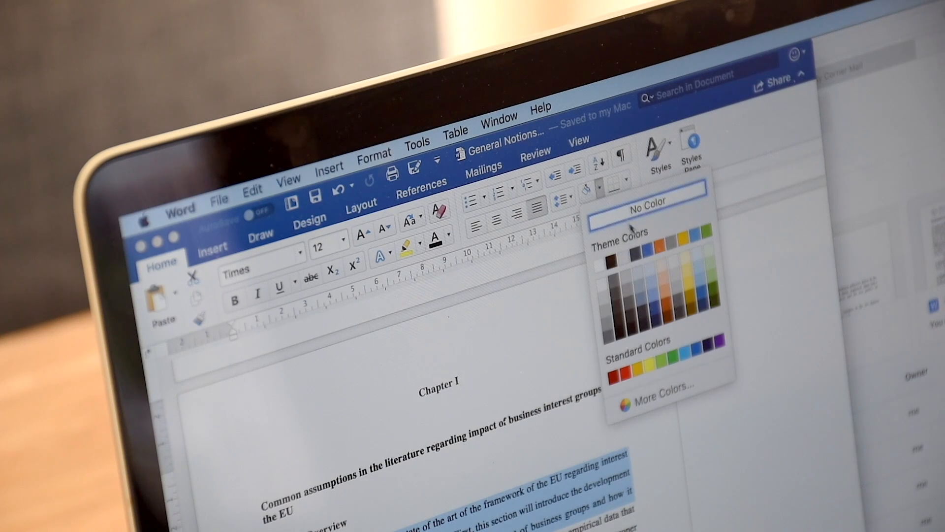
mouse_move(683, 262)
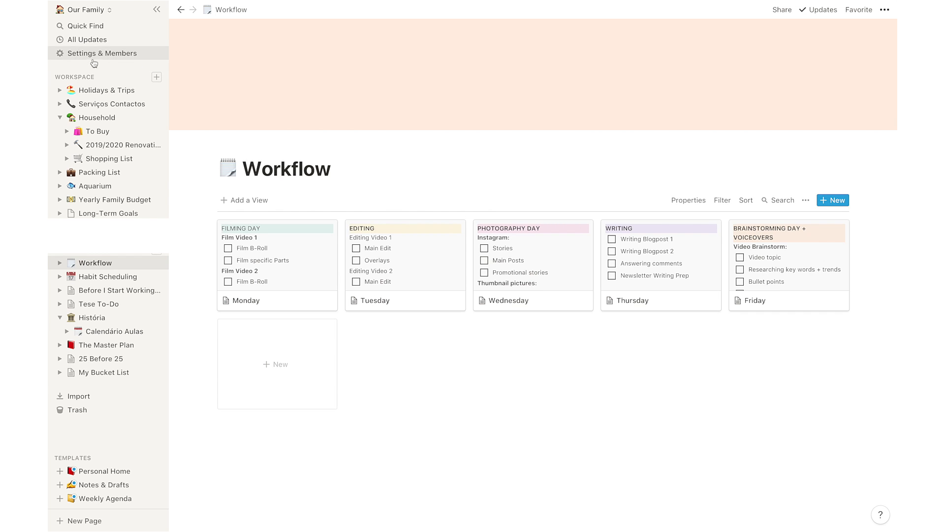
mouse_move(106, 65)
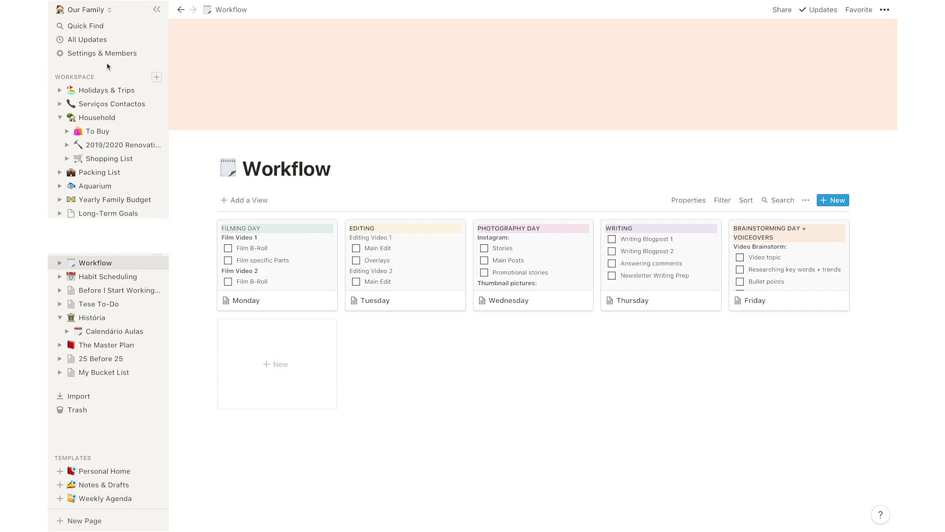
mouse_move(114, 66)
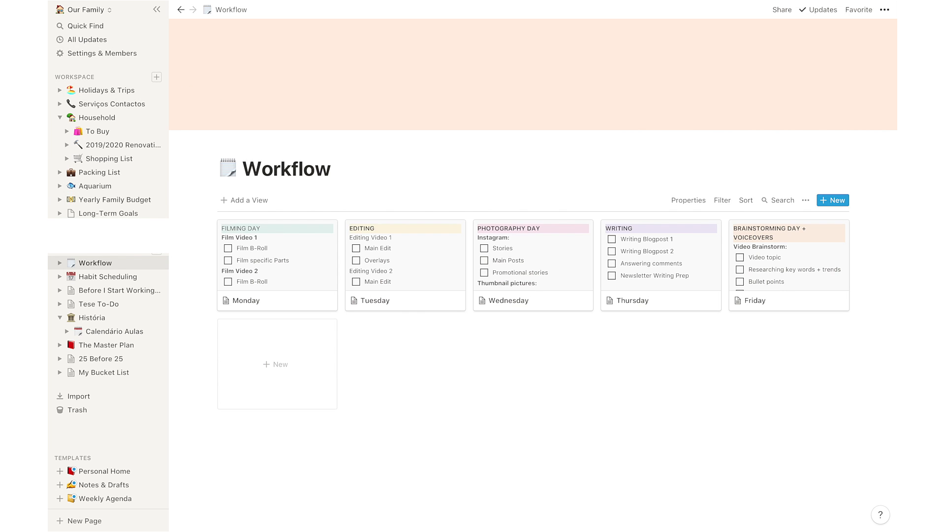
mouse_move(81, 102)
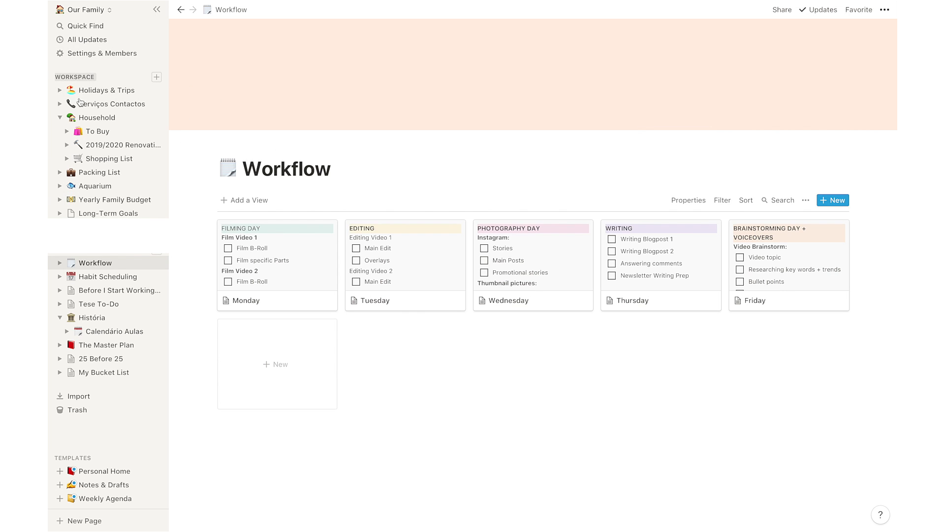